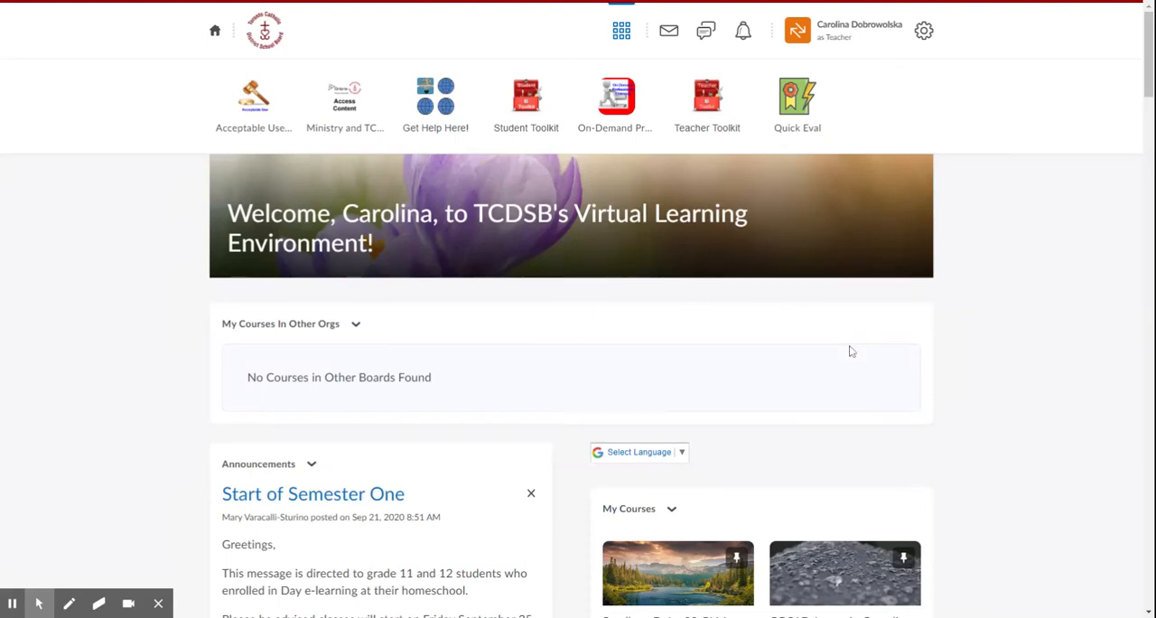
pyautogui.moveTo(795, 347)
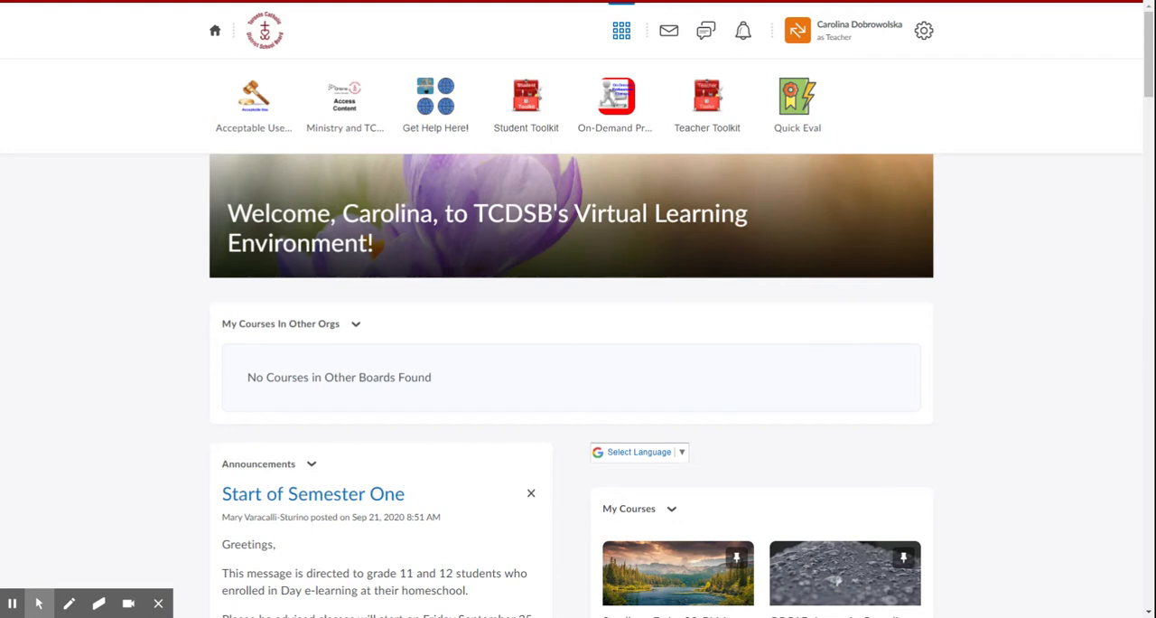
# - Switch to the Sandbox_DeLc-00-PLM-Dobrowolska course from the course selector grid
pyautogui.scroll(-3)
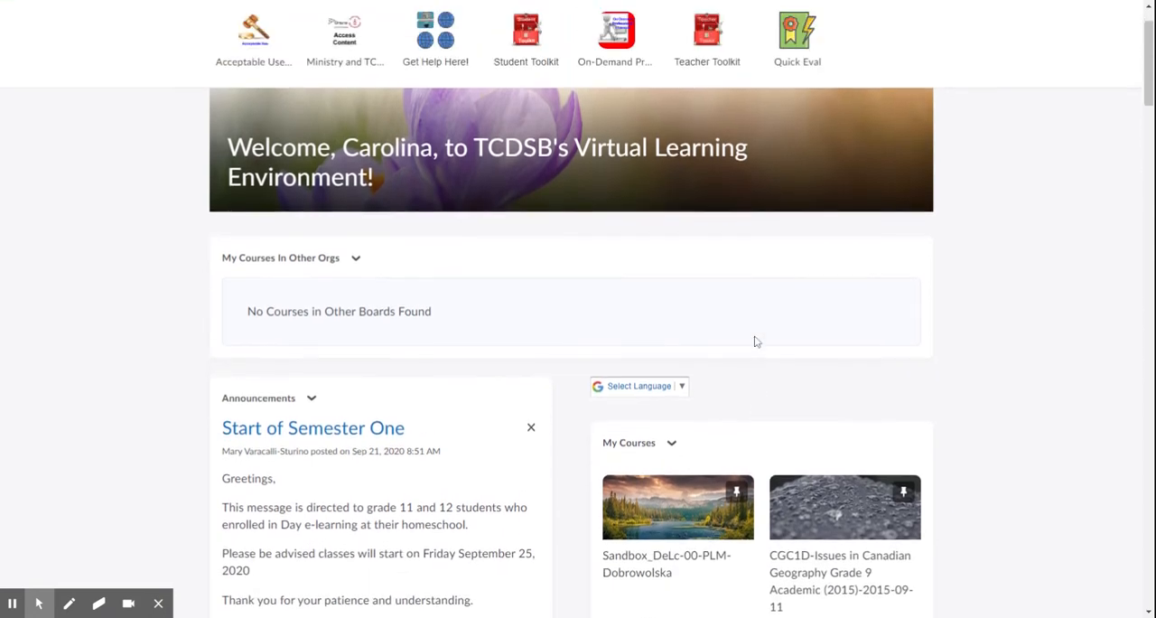
pyautogui.scroll(3)
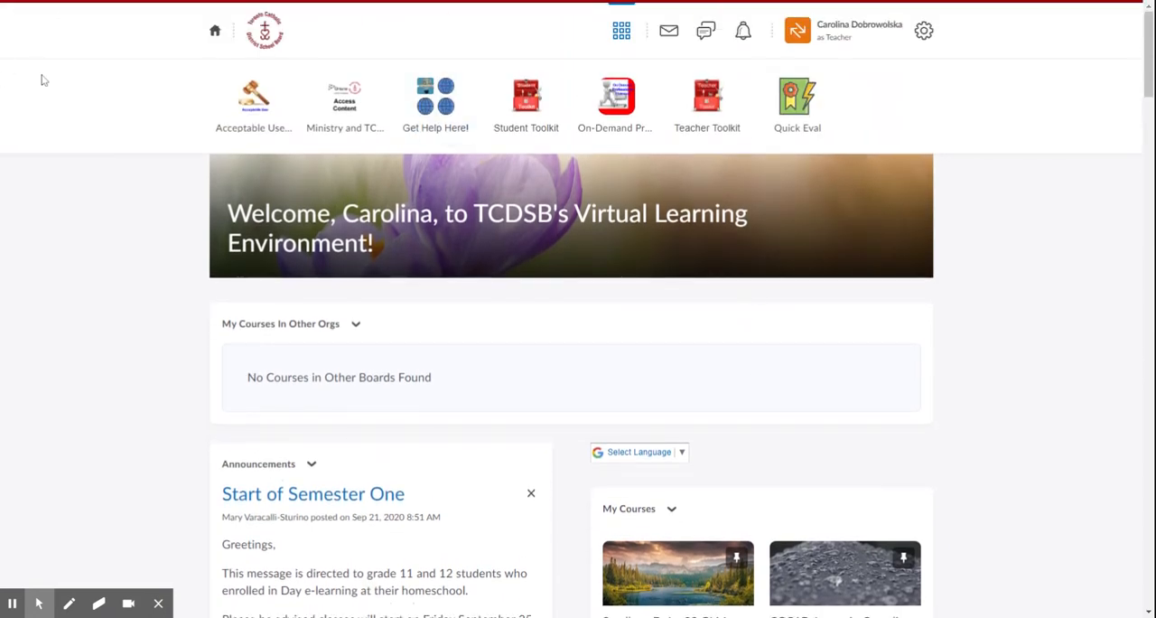
pyautogui.moveTo(649, 182)
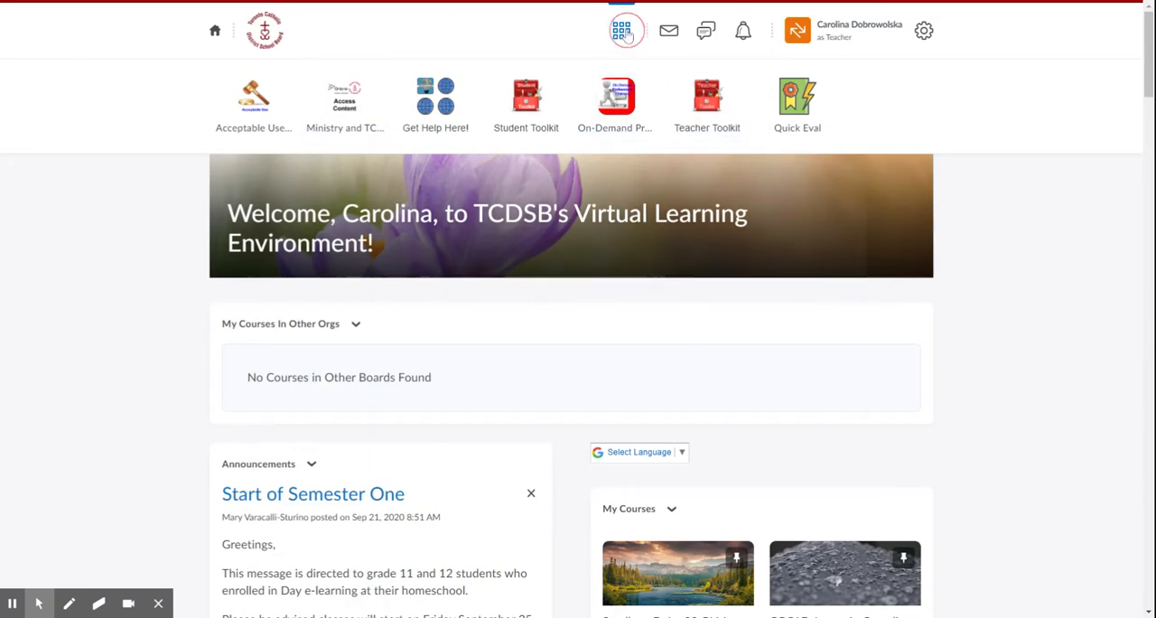
pyautogui.click(621, 29)
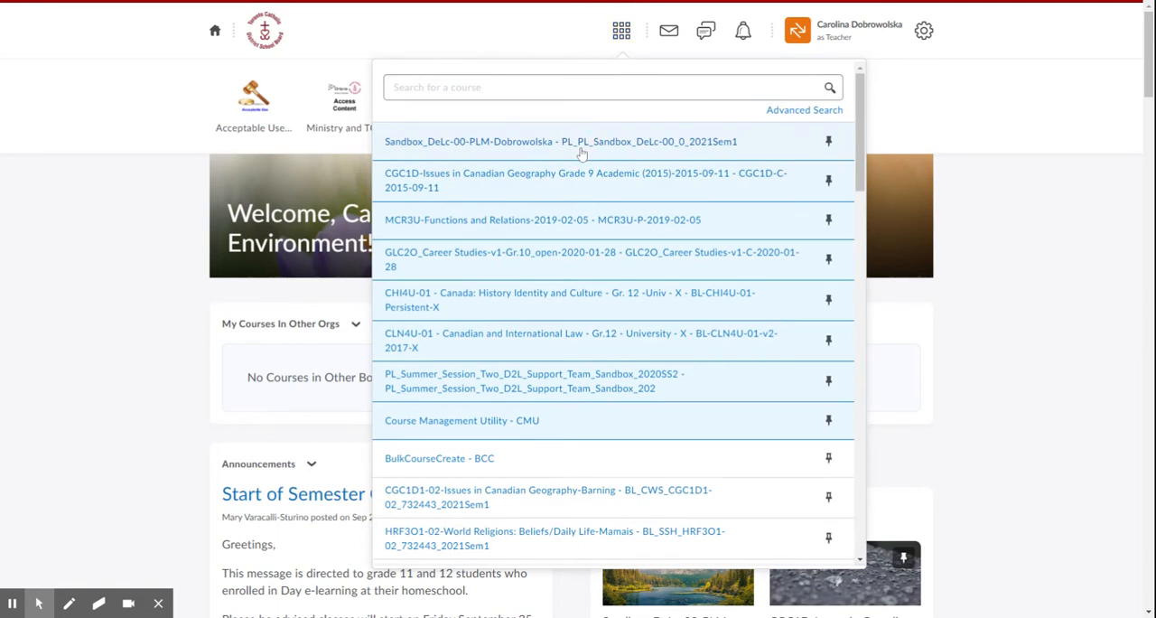
pyautogui.click(560, 141)
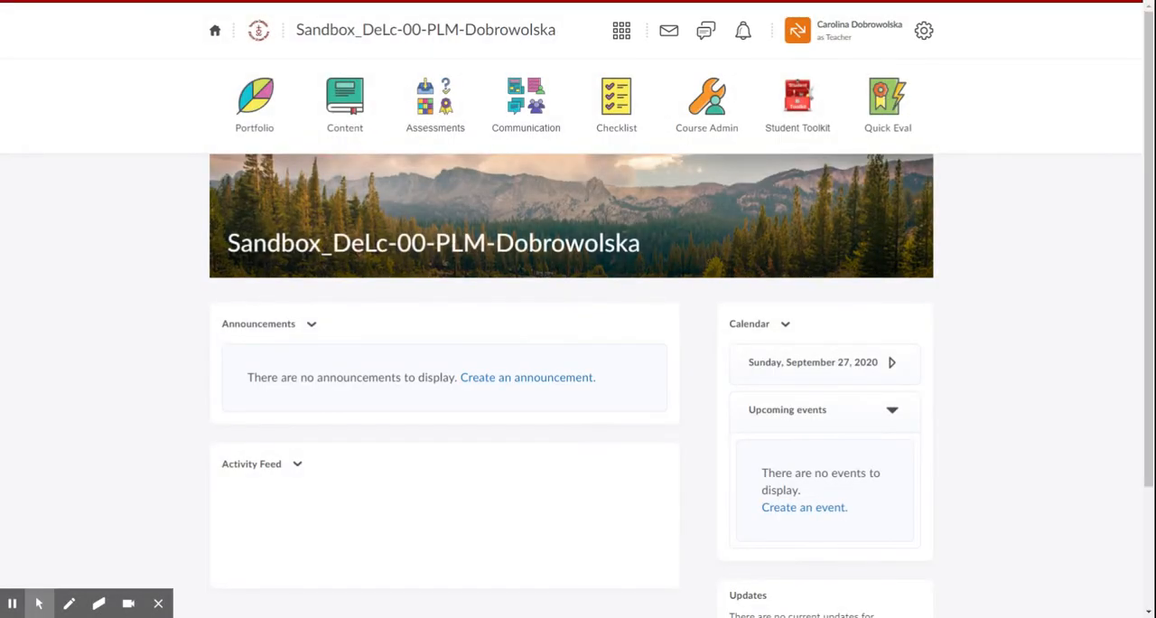
# - Show the Communication tools menu (Announcements, Classlist, Discussions, Groups)
pyautogui.click(525, 99)
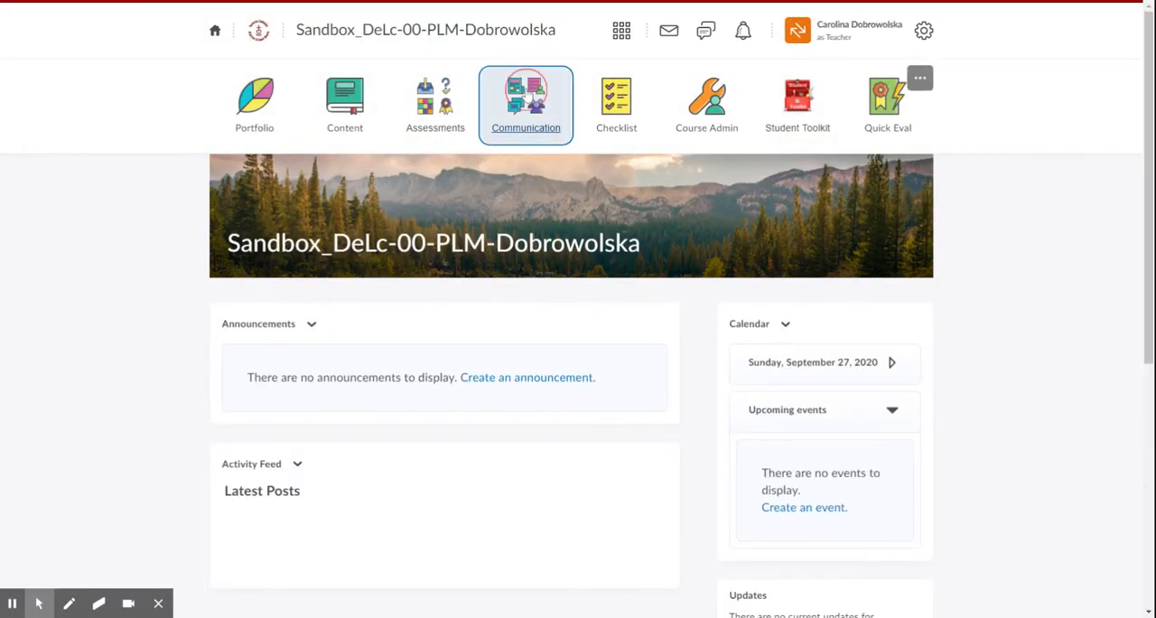
pyautogui.click(526, 104)
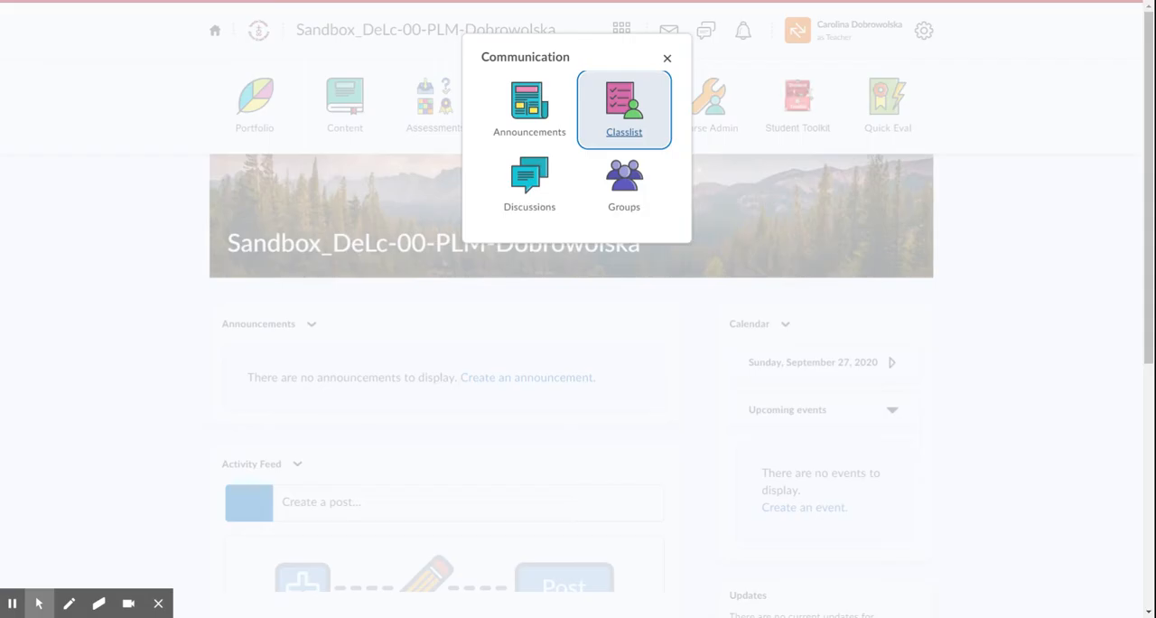
# - Show the Classlist page, currently listing zero participants
pyautogui.click(626, 105)
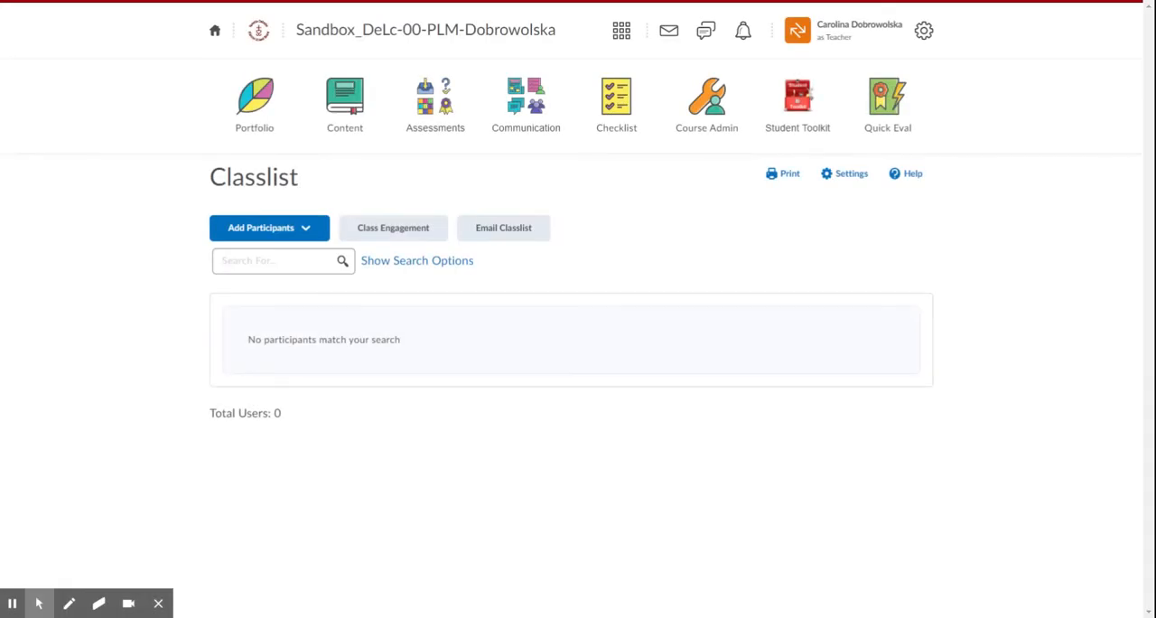
pyautogui.moveTo(393, 486)
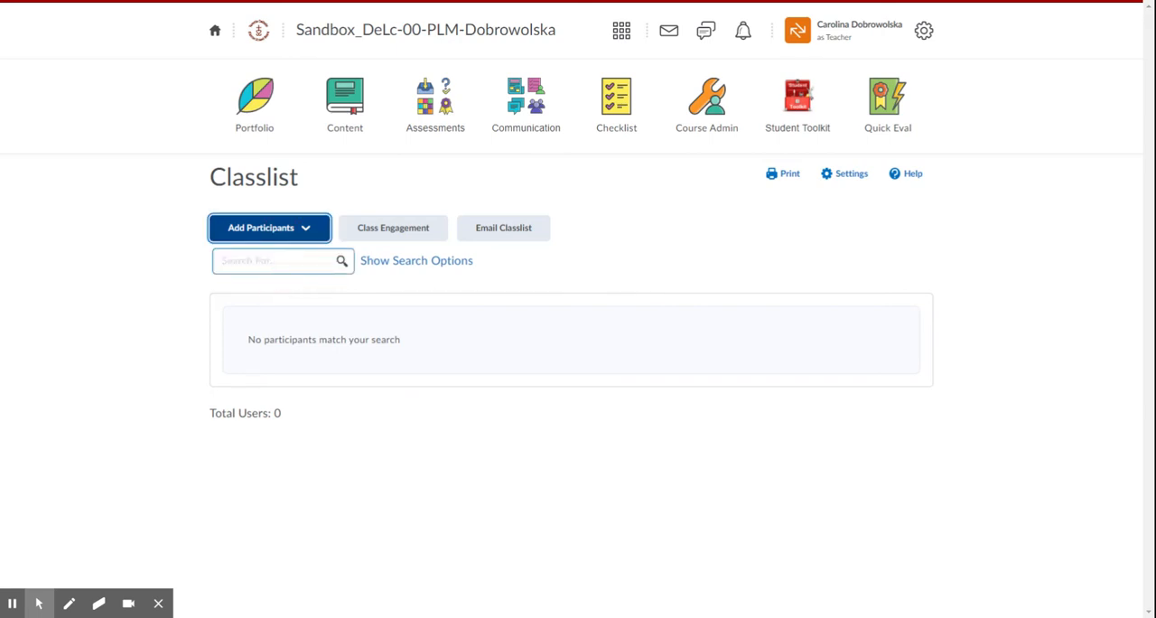
pyautogui.click(267, 228)
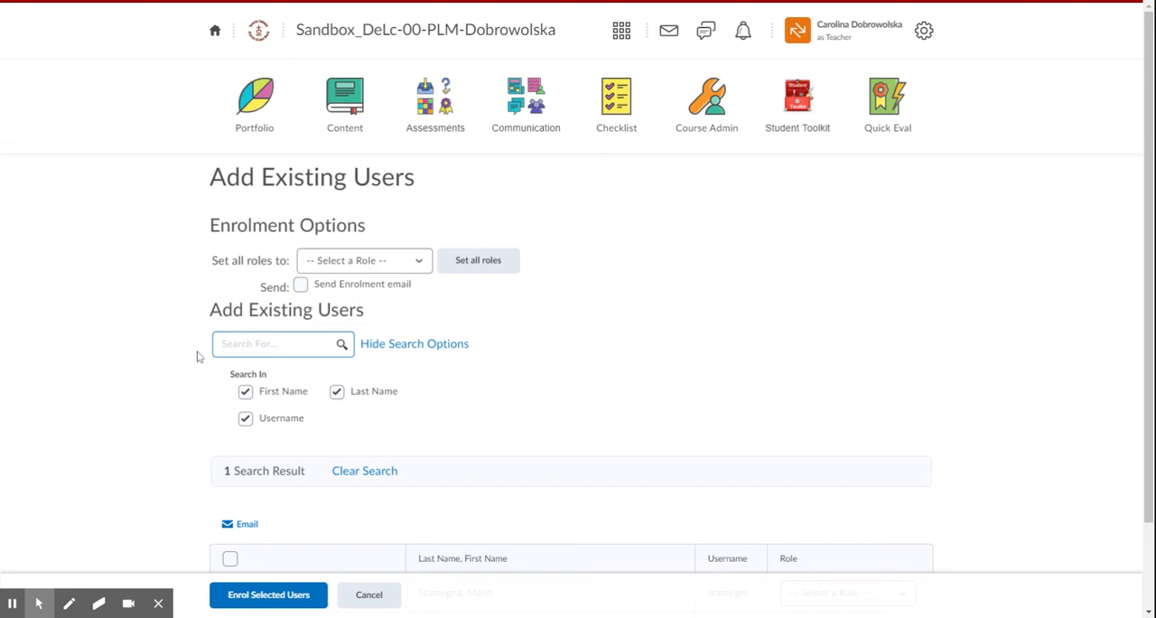
pyautogui.write('Stamegna')
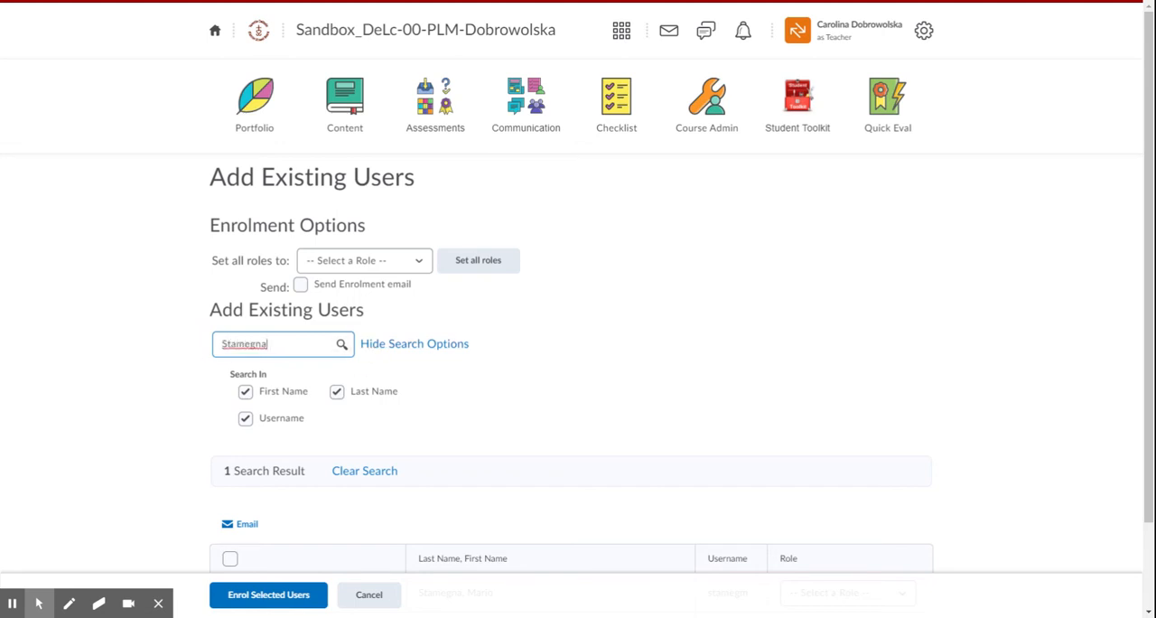
pyautogui.write('Mario')
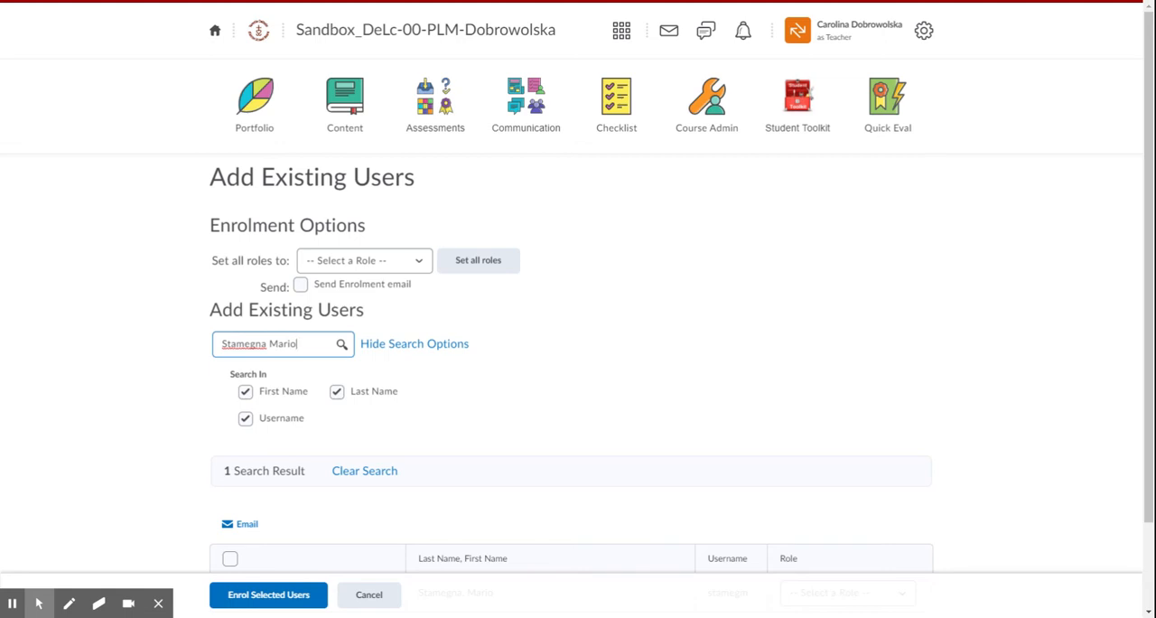
pyautogui.click(341, 343)
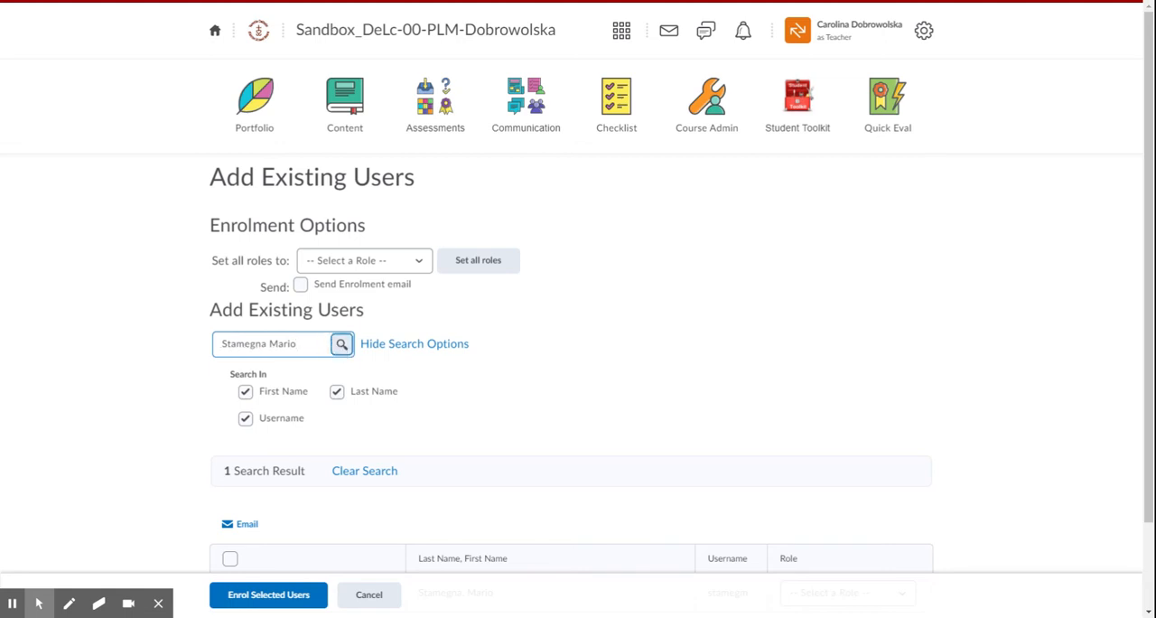
pyautogui.scroll(-3)
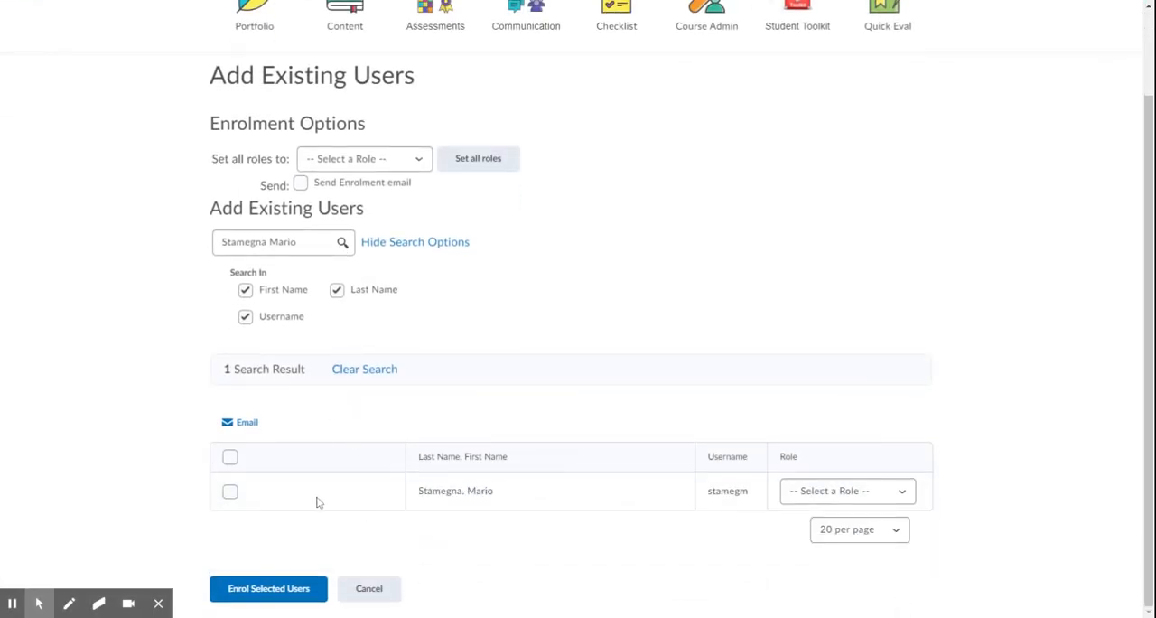
pyautogui.moveTo(192, 515)
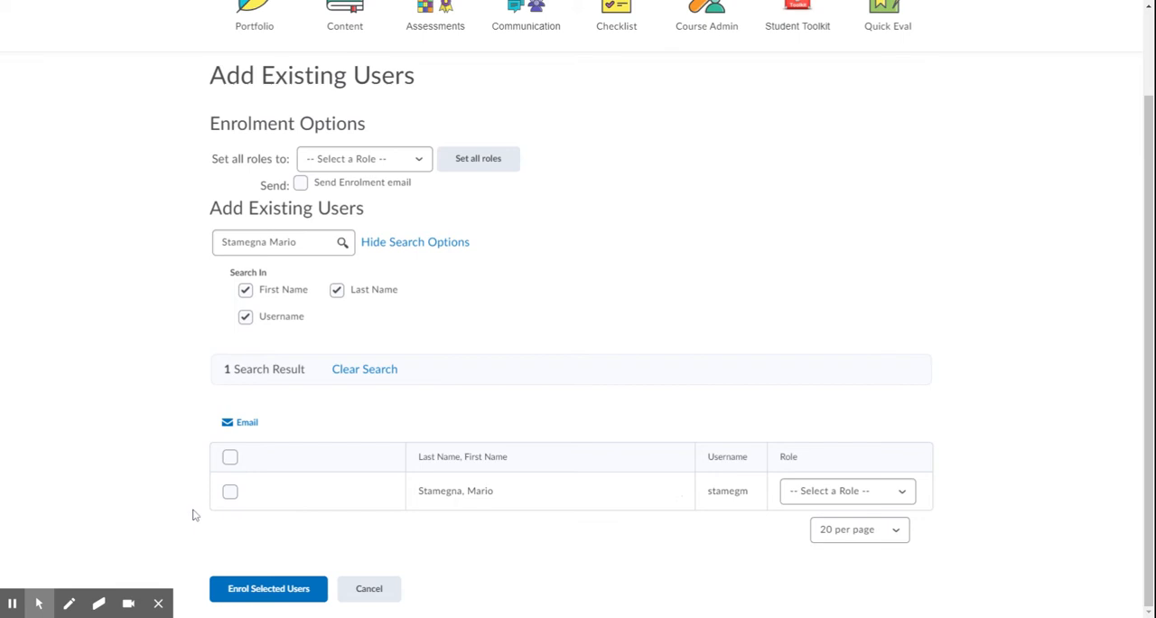
pyautogui.click(229, 491)
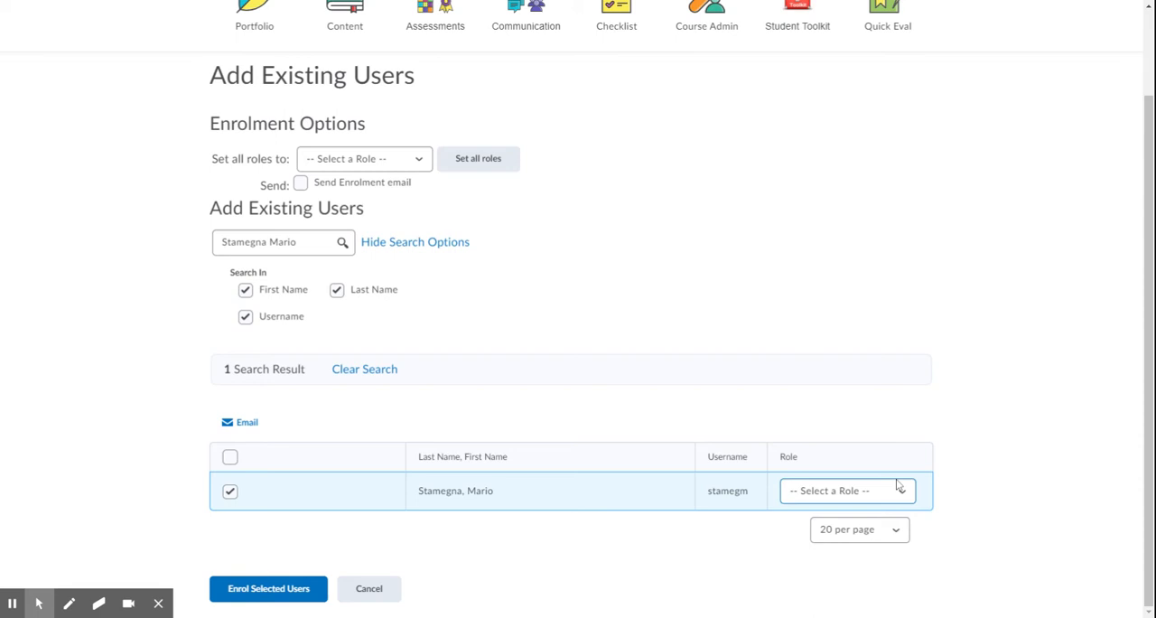
pyautogui.moveTo(784, 481)
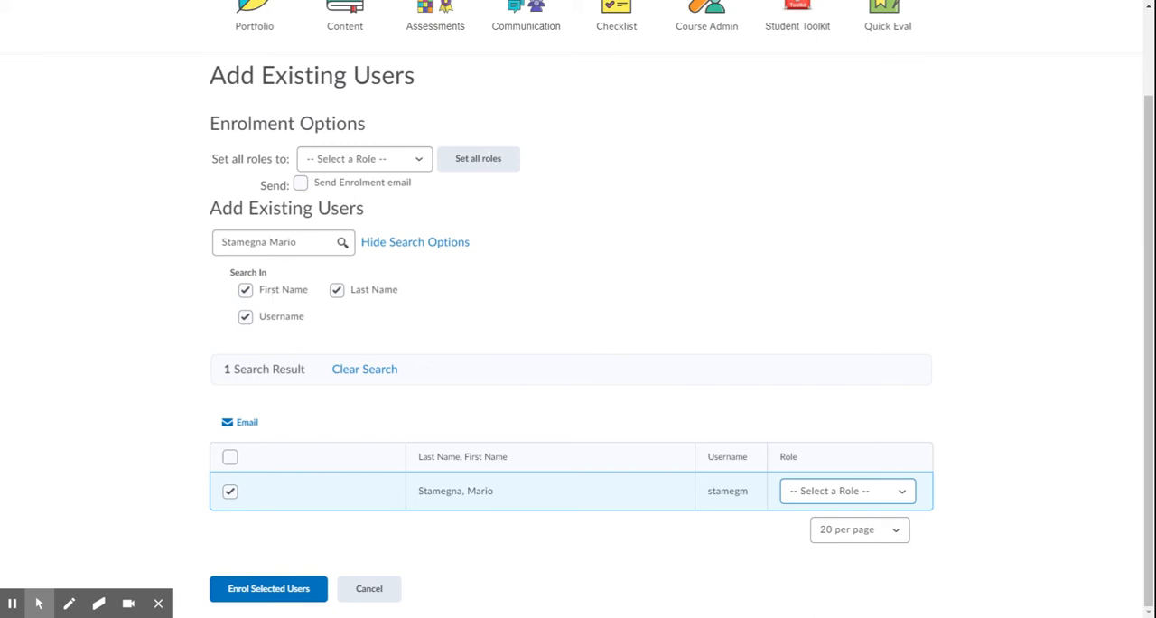
pyautogui.click(846, 492)
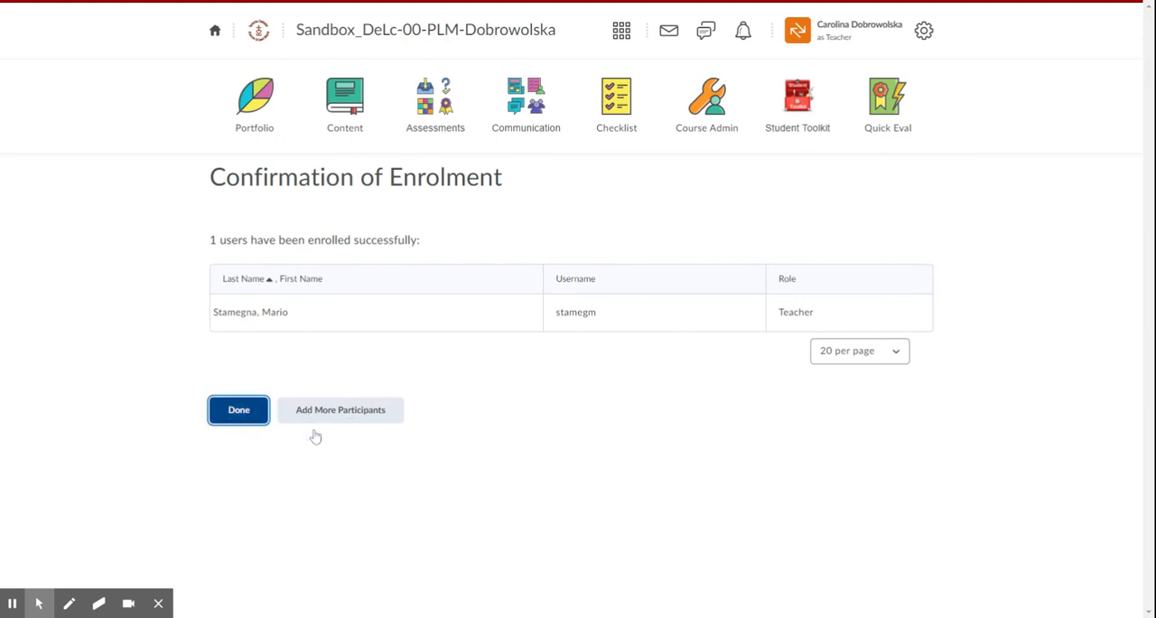
pyautogui.click(238, 408)
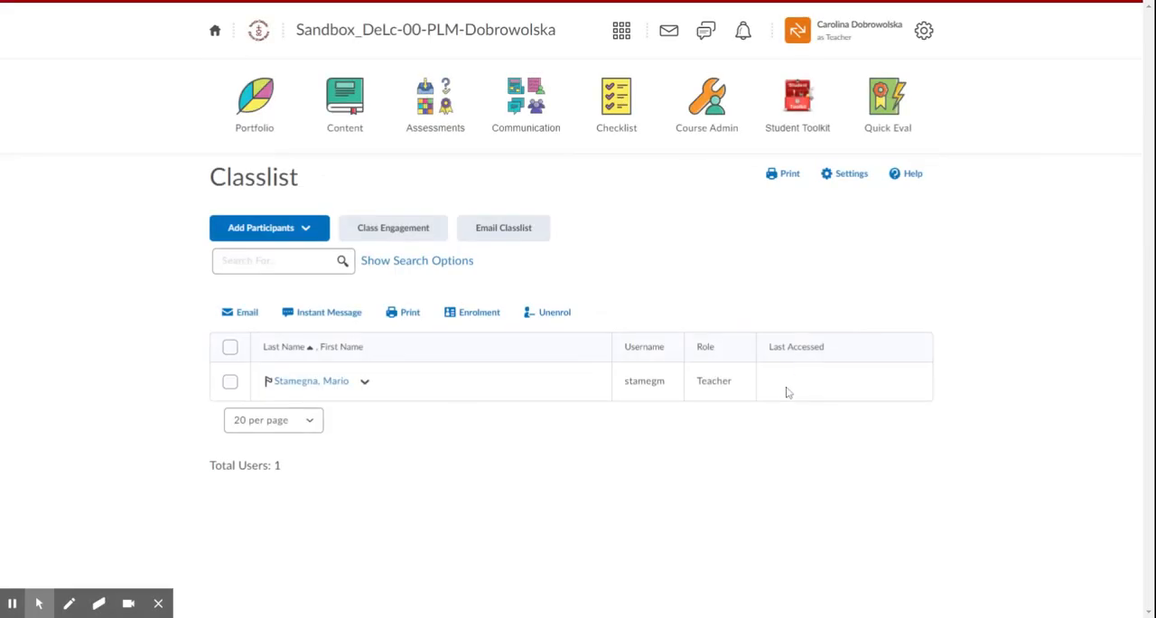
pyautogui.moveTo(331, 401)
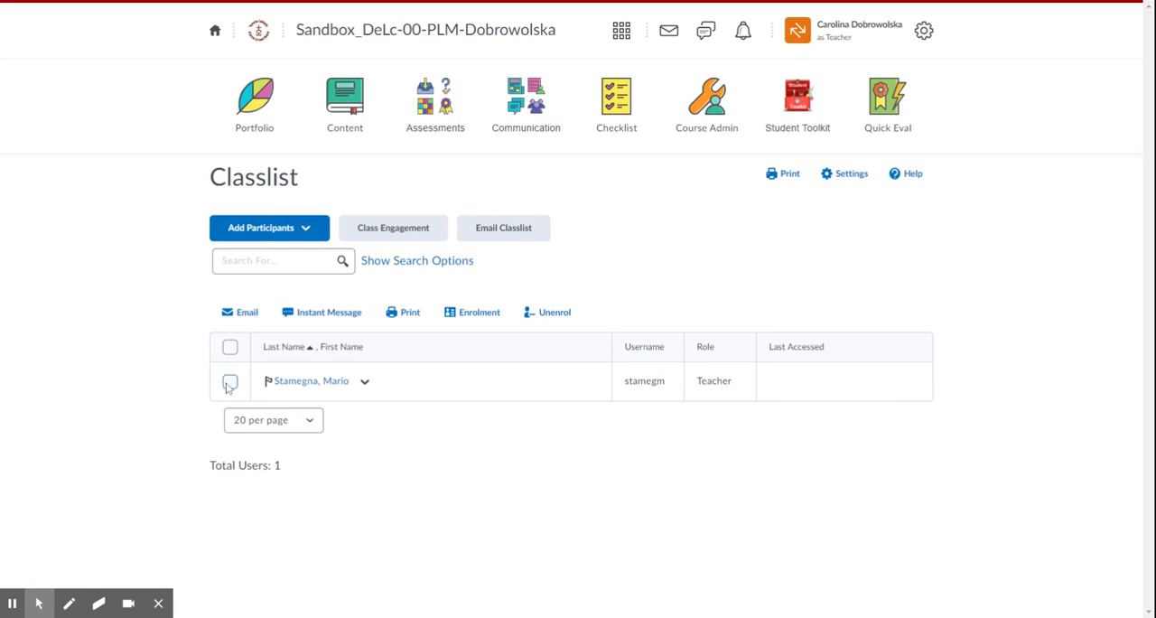
pyautogui.click(230, 379)
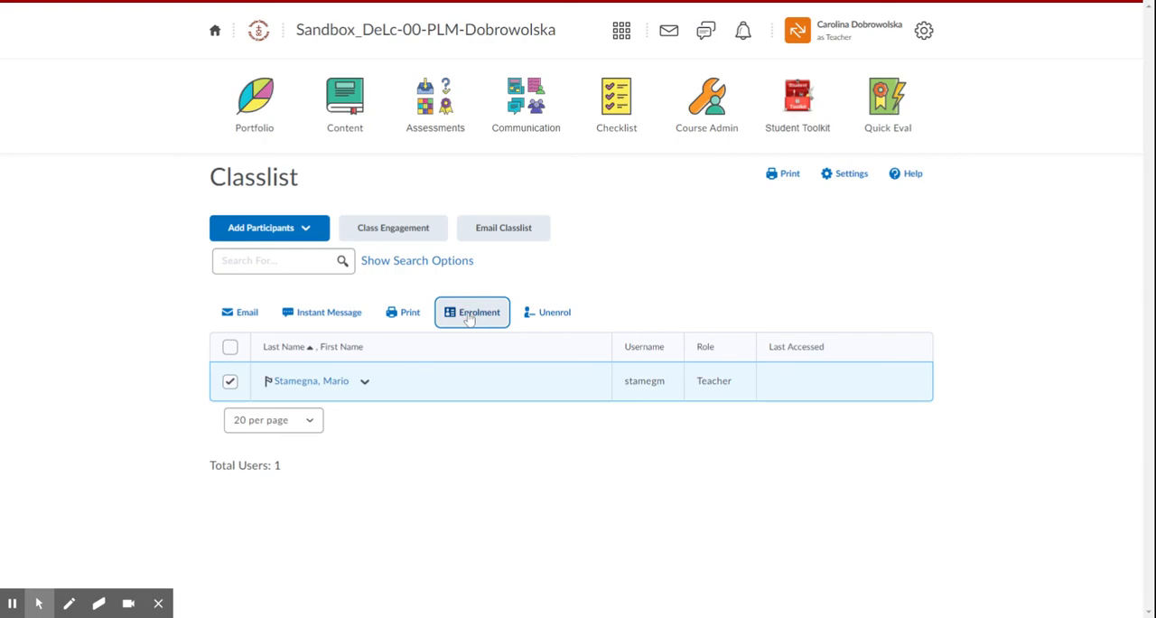
pyautogui.click(472, 311)
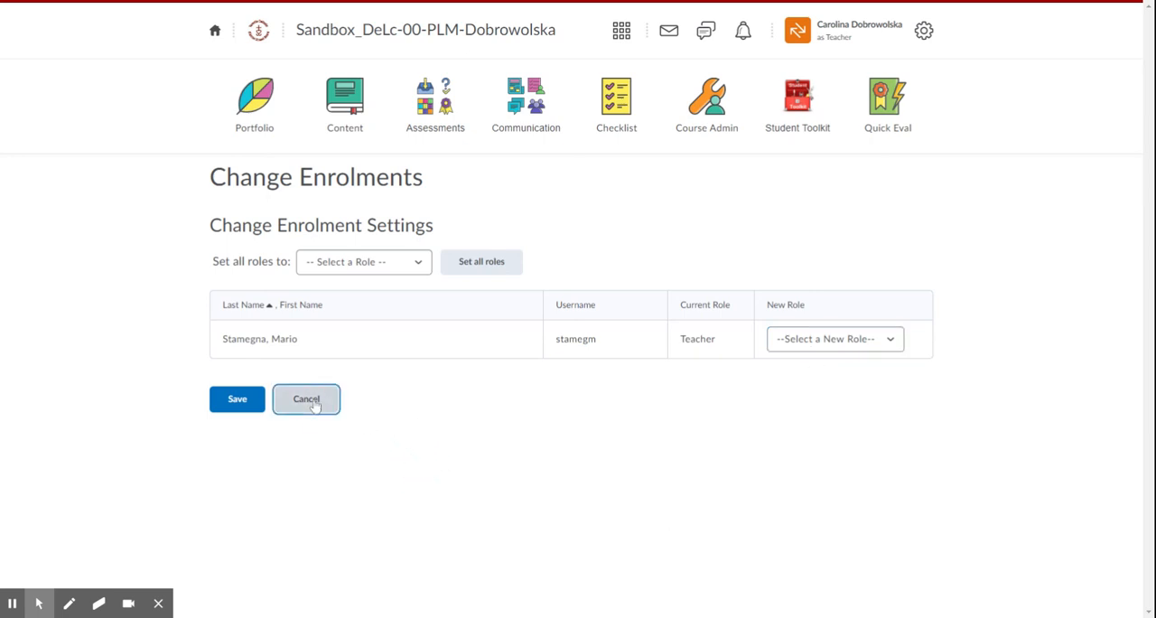
pyautogui.click(307, 397)
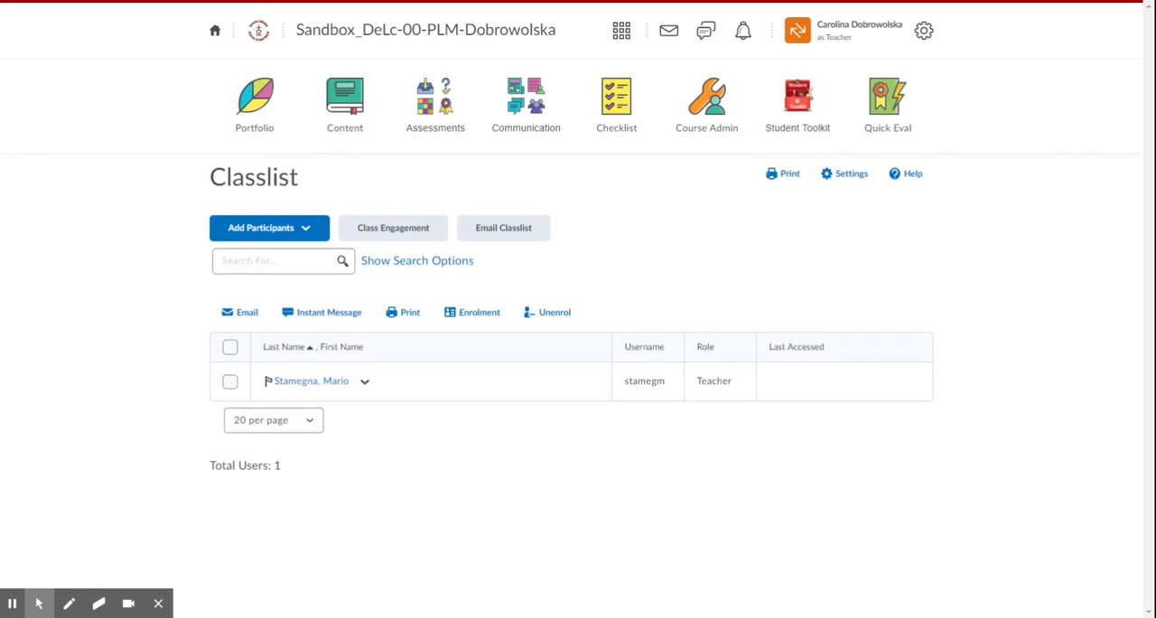
pyautogui.click(229, 380)
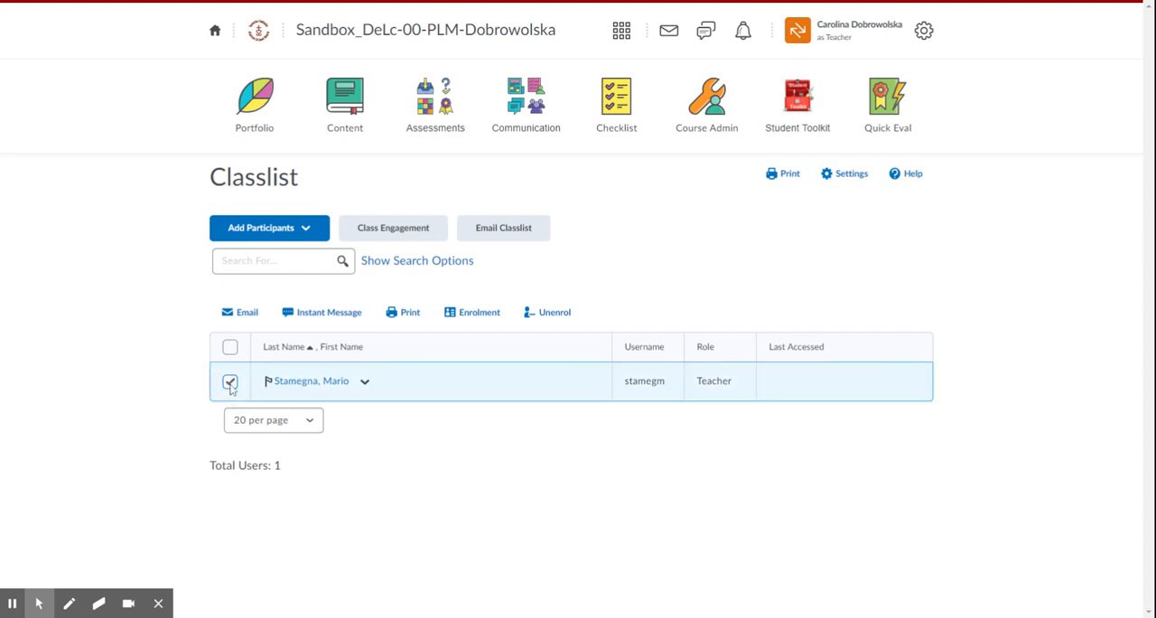
pyautogui.click(555, 311)
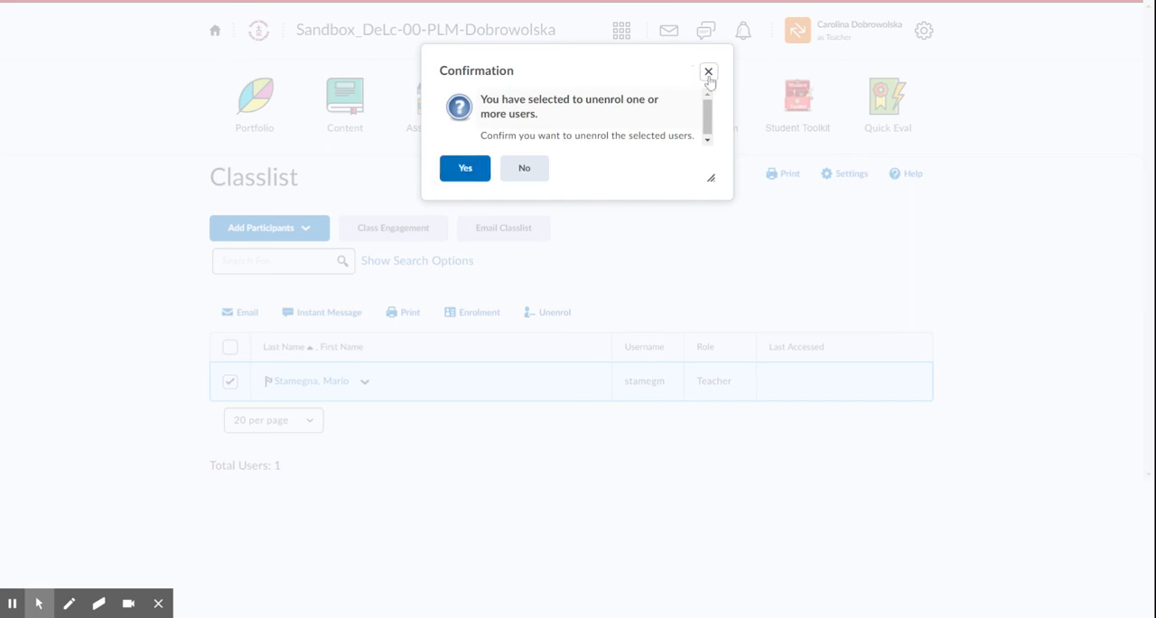
pyautogui.click(708, 72)
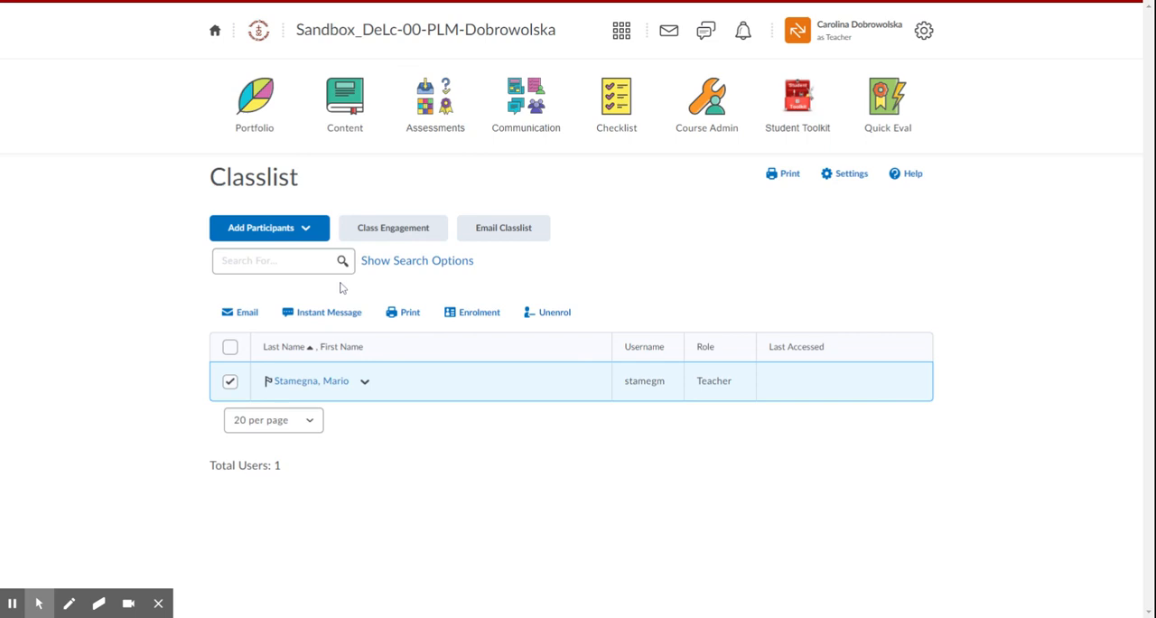
pyautogui.moveTo(293, 300)
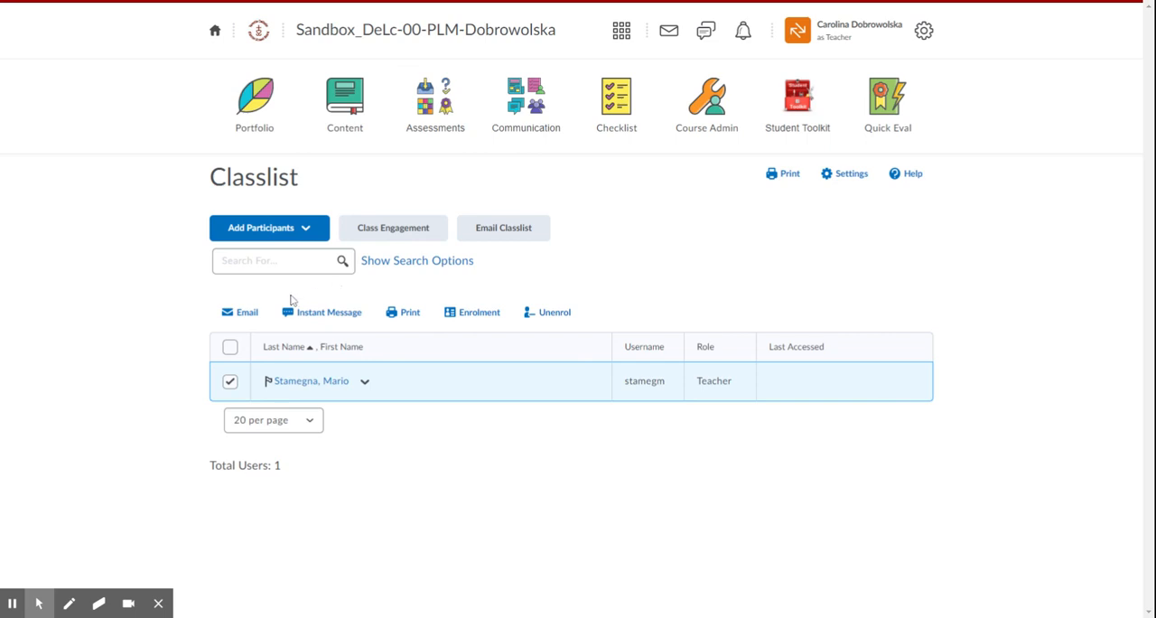